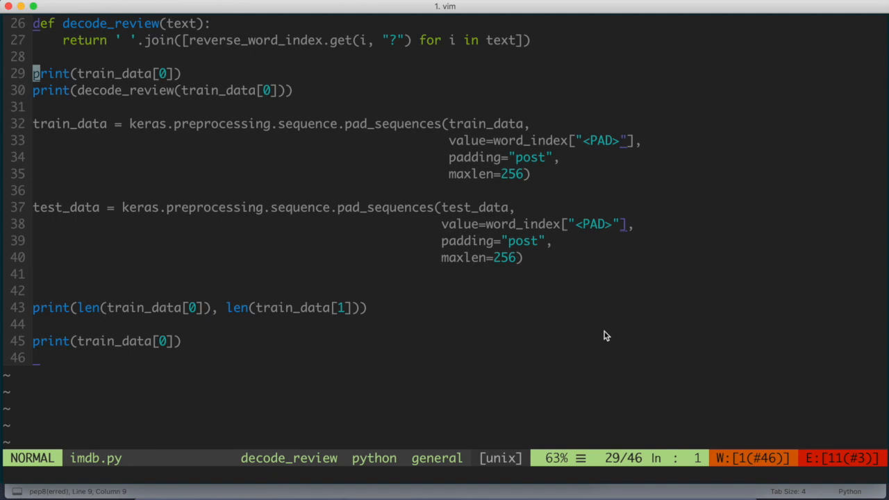
{"action": "mouse_move", "coordinate": [670, 309]}
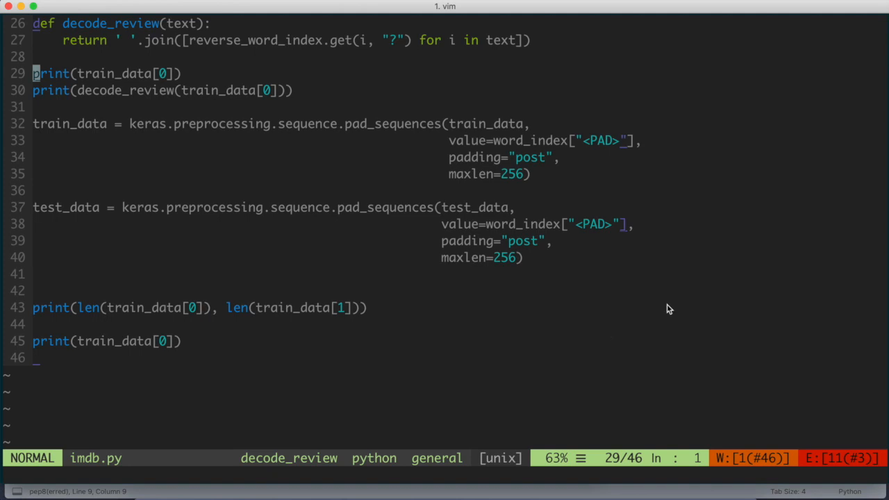
{"action": "mouse_move", "coordinate": [342, 364]}
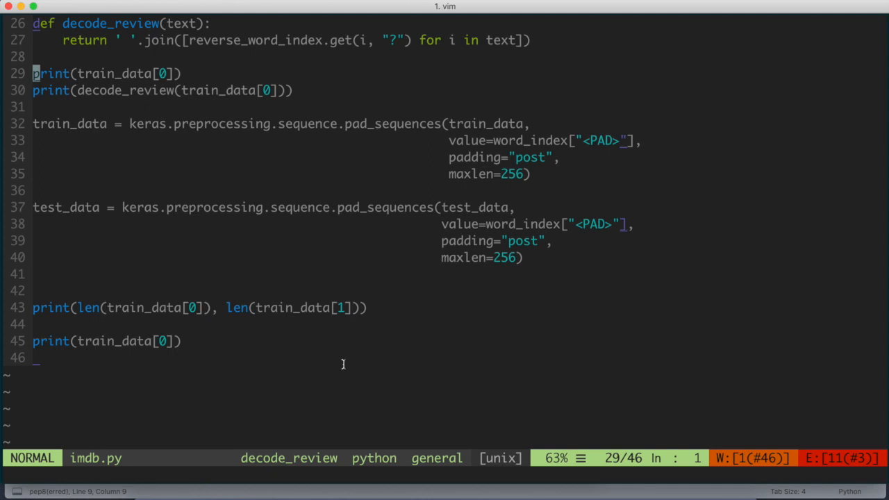
- Start a new blank line 47 below the final print(train_data[0]) statement
{"action": "key", "text": "j"}
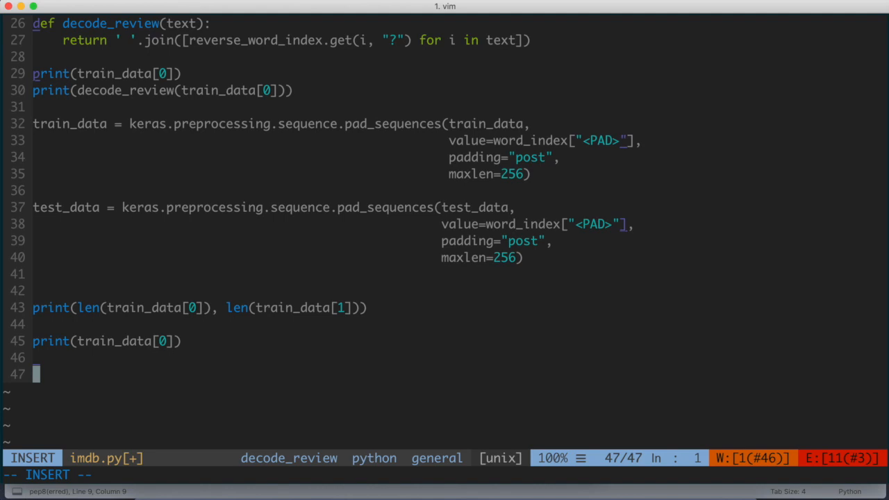
- Write vocab_size = 10000 on line 47 followed by a blank line
{"action": "type", "text": "vocab_size = 100"}
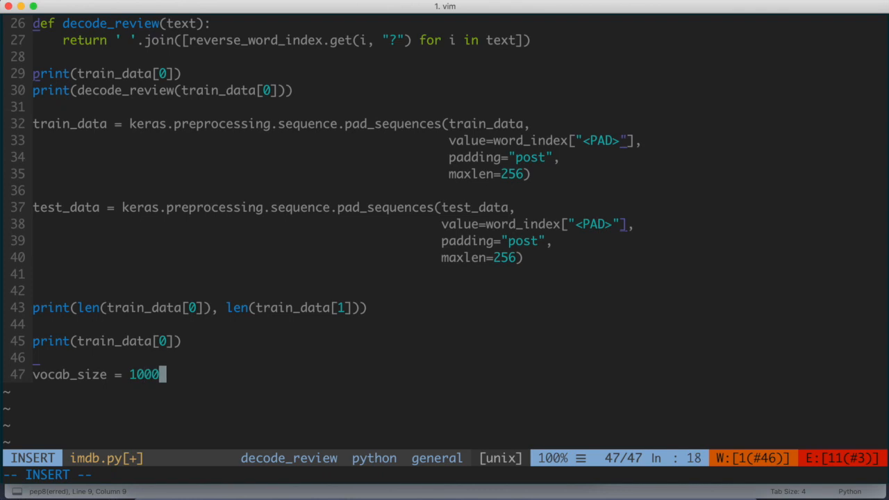
{"action": "type", "text": "0"}
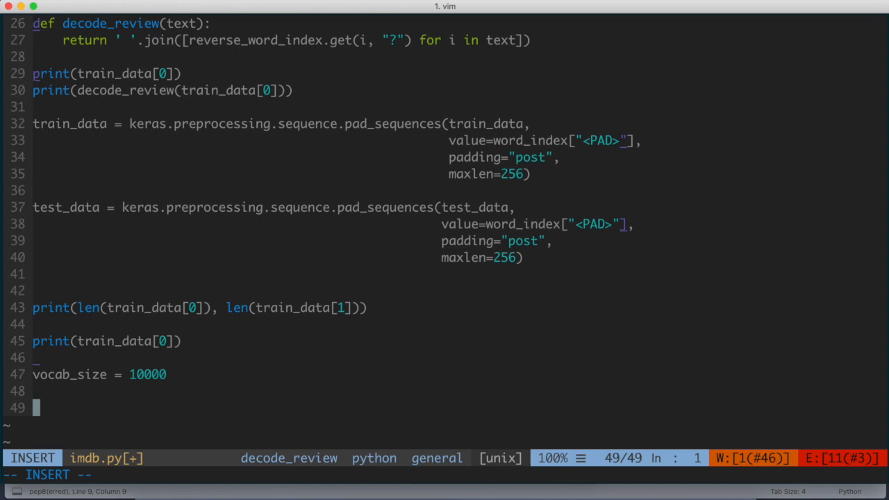
- Write model = keras.Sequential() on line 49 using name completion
{"action": "type", "text": "model"}
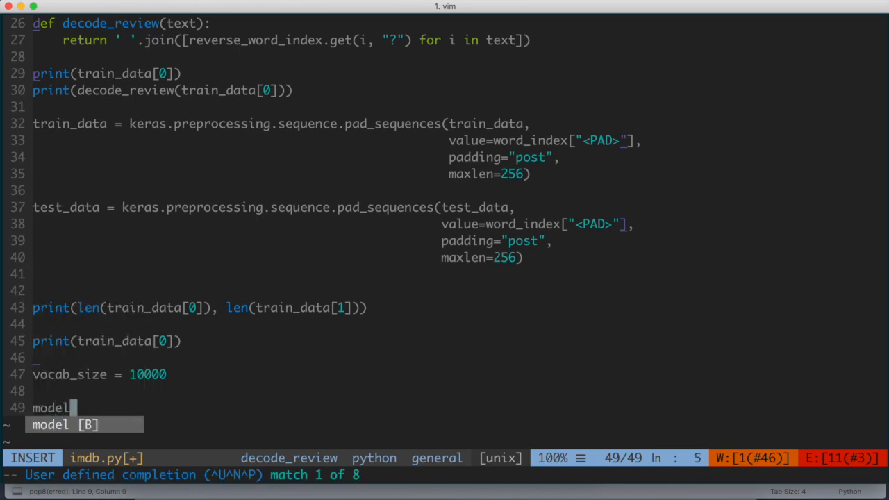
{"action": "type", "text": "="}
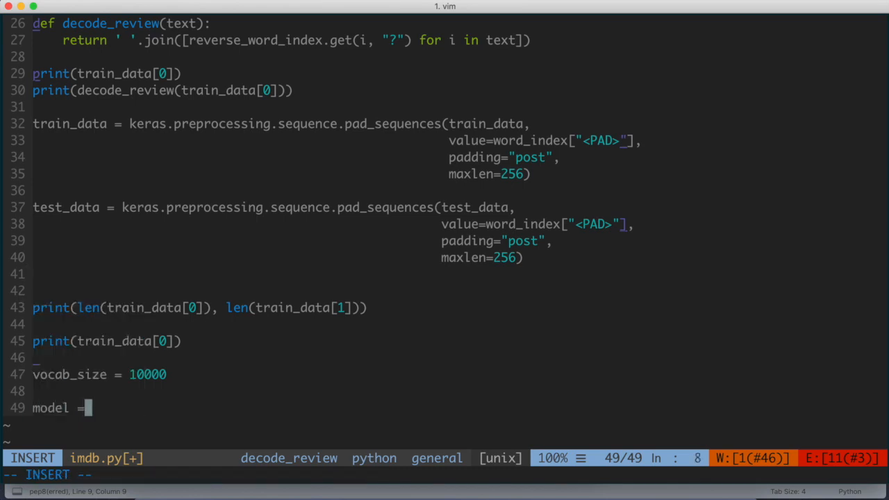
{"action": "type", "text": "keras.Sequential("}
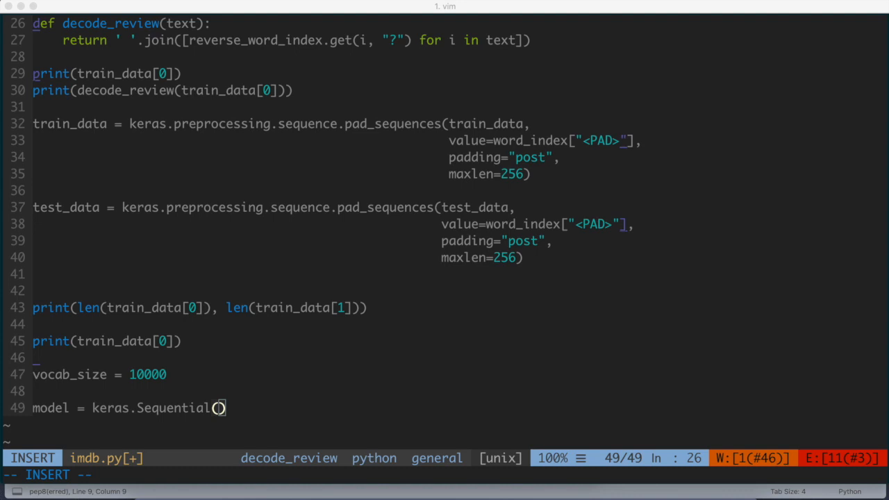
{"action": "type", "text": "o"}
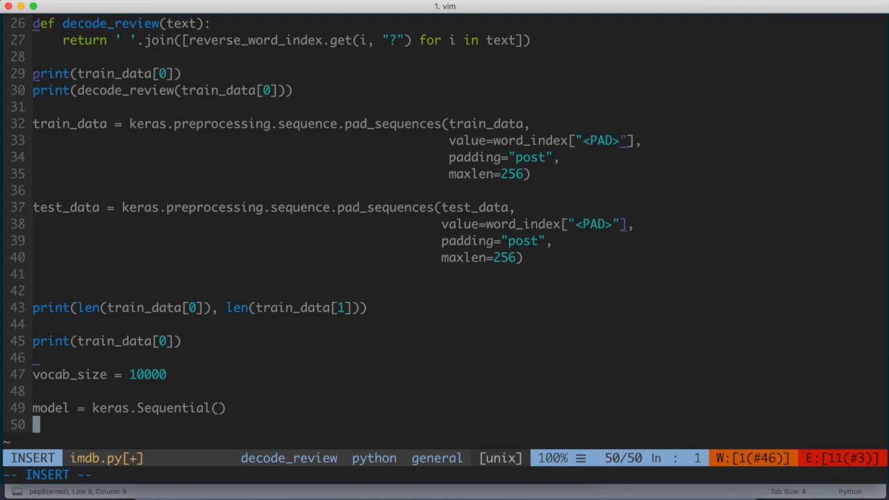
- Add model.add(keras.layers.Embedding(vocab_size, 16)) as the first layer on line 50
{"action": "type", "text": "model.add(keras.layers."}
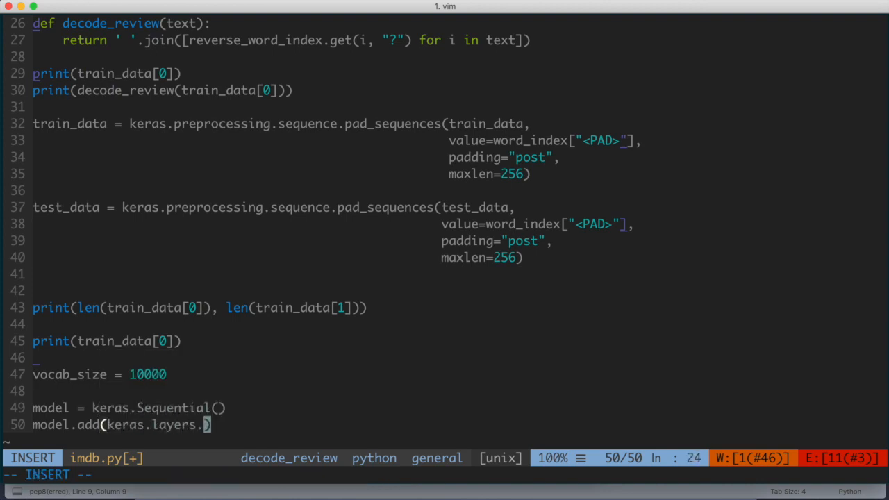
{"action": "type", "text": "Embedding"}
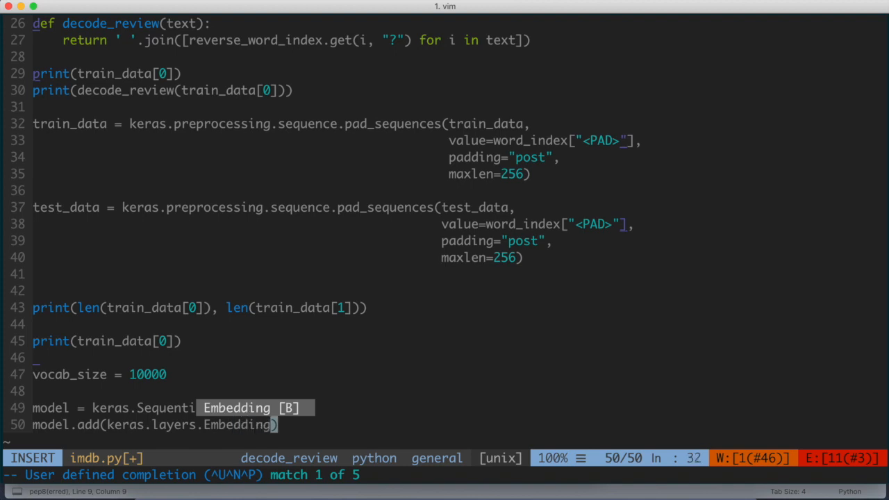
{"action": "type", "text": "va"}
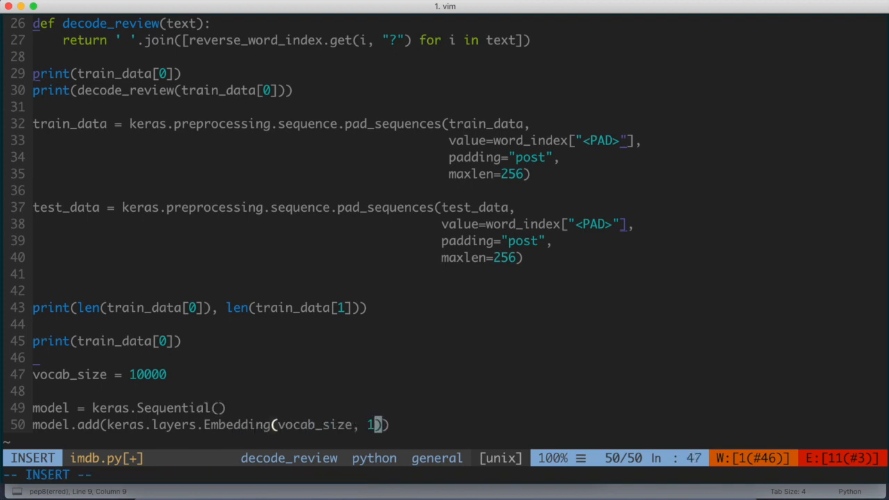
{"action": "type", "text": "6"}
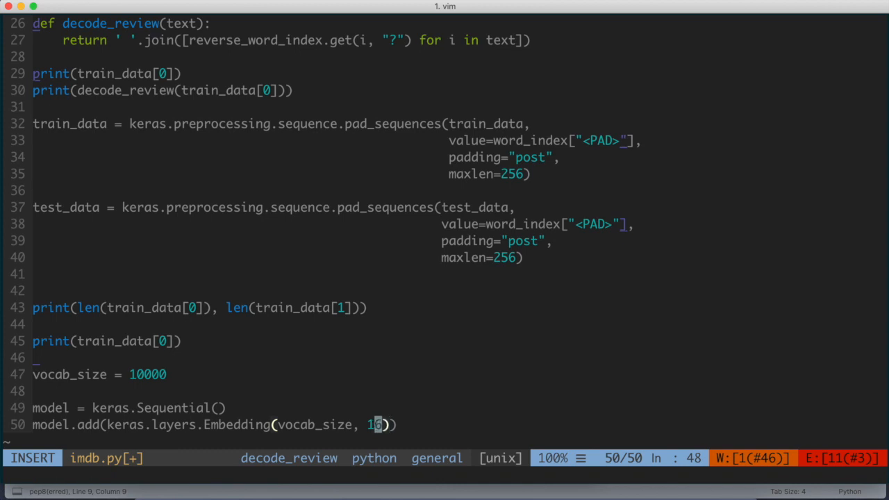
{"action": "key", "text": "Escape"}
{"action": "type", "text": "model.add"}
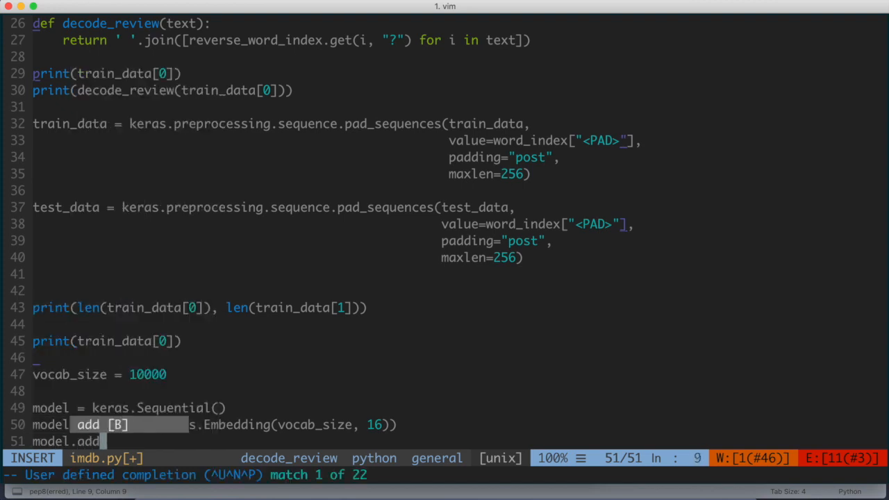
- Add model.add(keras.layers.GlobalAveragePooling1D()) as the second layer on line 51
{"action": "type", "text": "l)"}
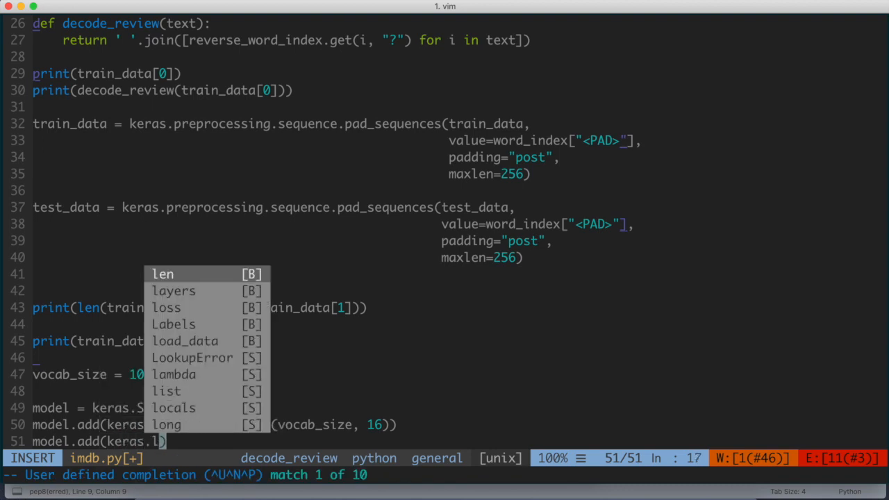
{"action": "type", "text": "Go"}
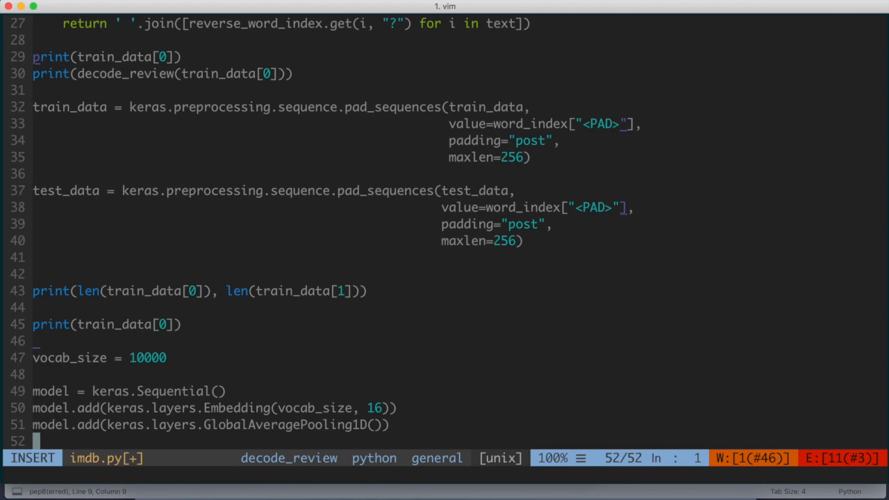
{"action": "key", "text": "Escape"}
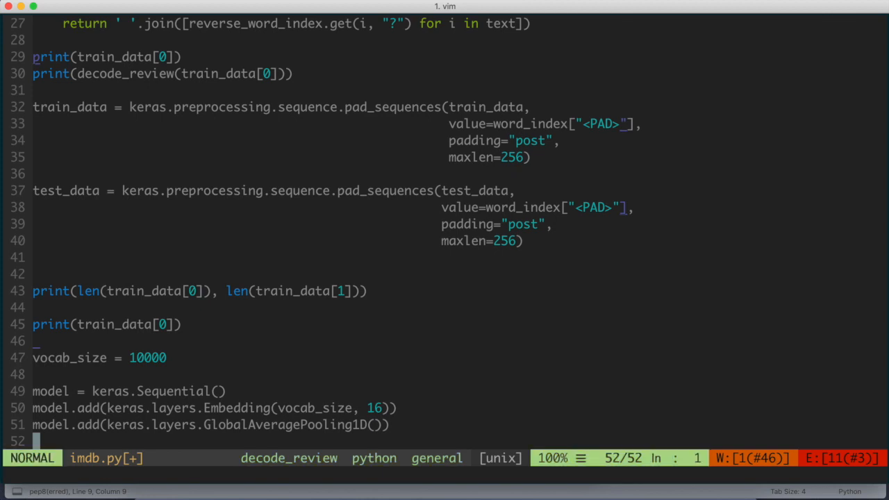
- Add model.add(keras.layers.Dense(16, activation=tf.nn.relu)) on line 52 and continue to a new line
{"action": "type", "text": "model.add(keras.layers."}
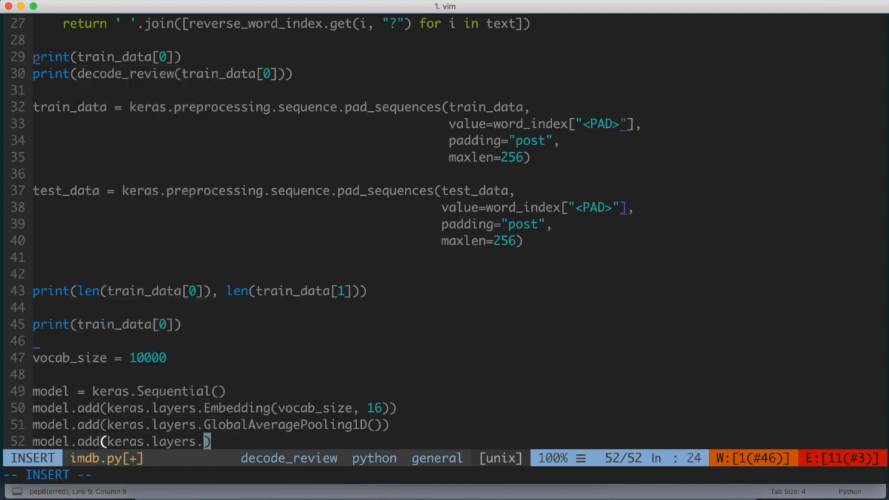
{"action": "type", "text": "Dense("}
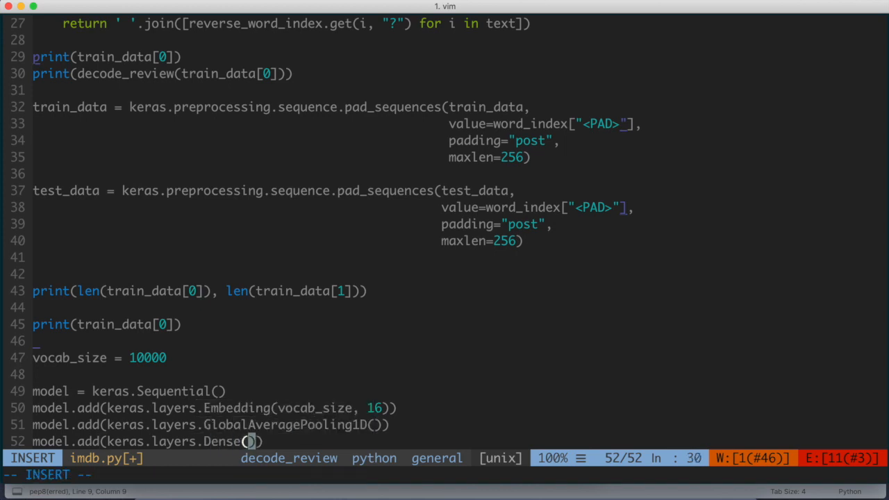
{"action": "type", "text": "16, aceti"}
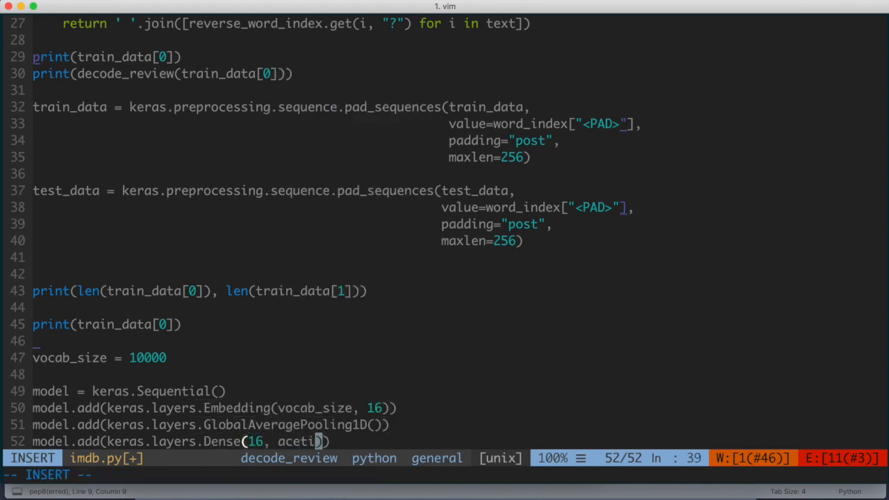
{"action": "type", "text": "activation_f"}
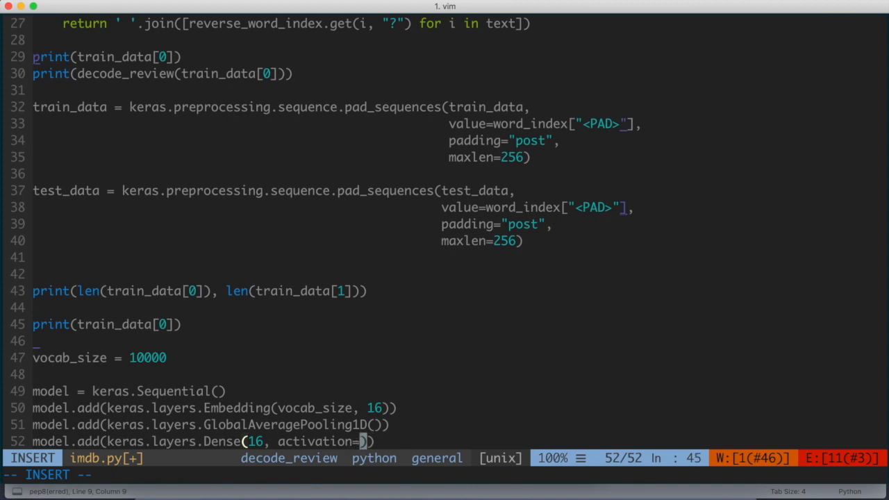
{"action": "type", "text": "tf.nn.re"}
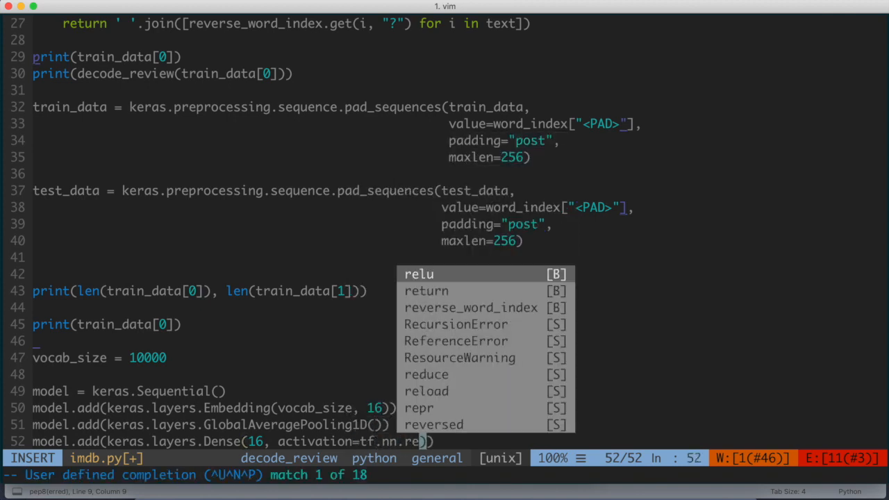
{"action": "key", "text": "Escape"}
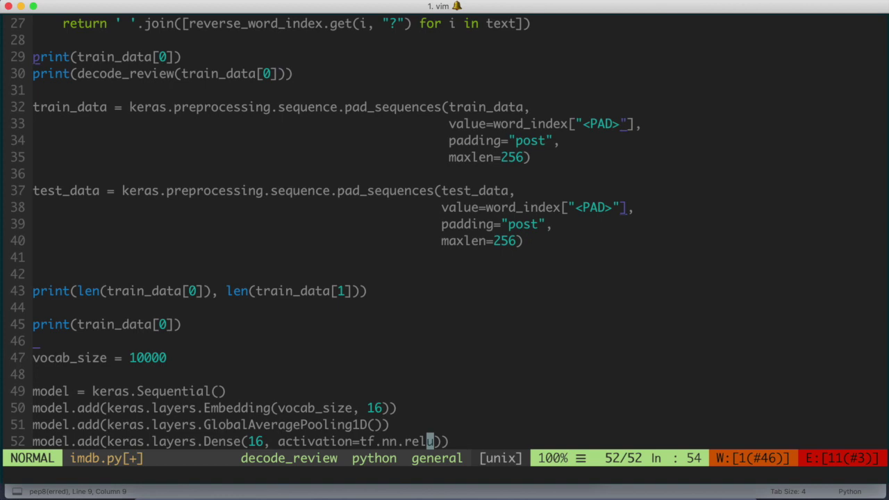
{"action": "key", "text": "i"}
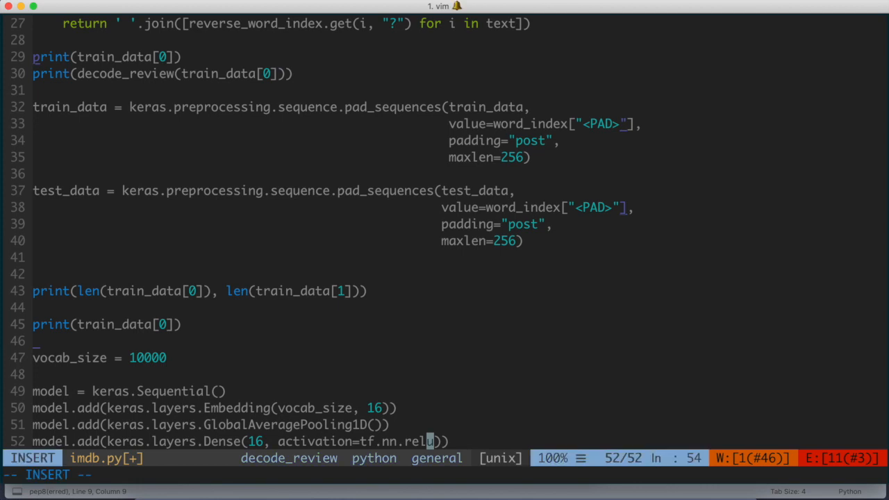
{"action": "key", "text": "Return"}
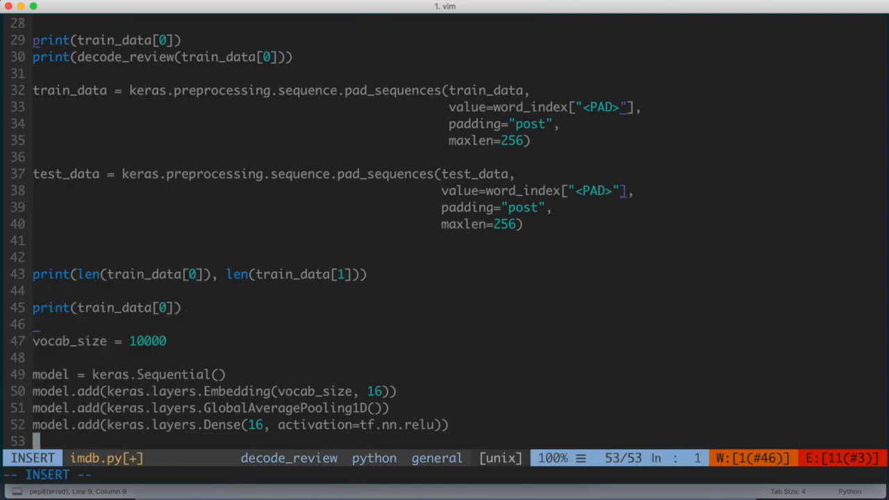
- Add model.add(keras.layers.Dense(1, activation=tf.nn.sigmoid)) as the output layer on line 53
{"action": "type", "text": "model.add(keras.layers."}
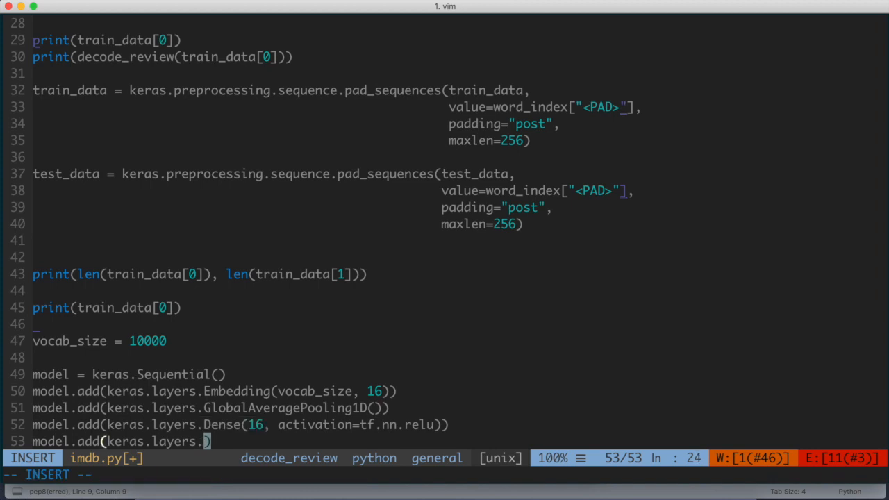
{"action": "type", "text": "Dense(1,"}
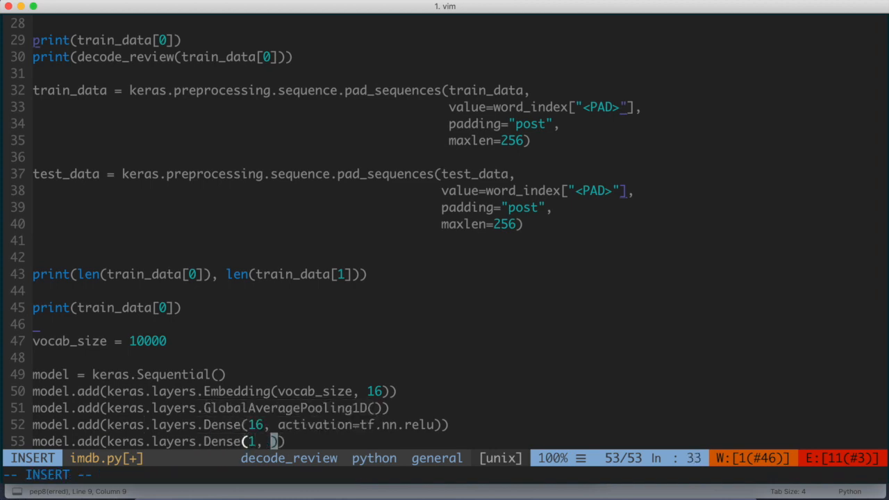
{"action": "type", "text": "activation="}
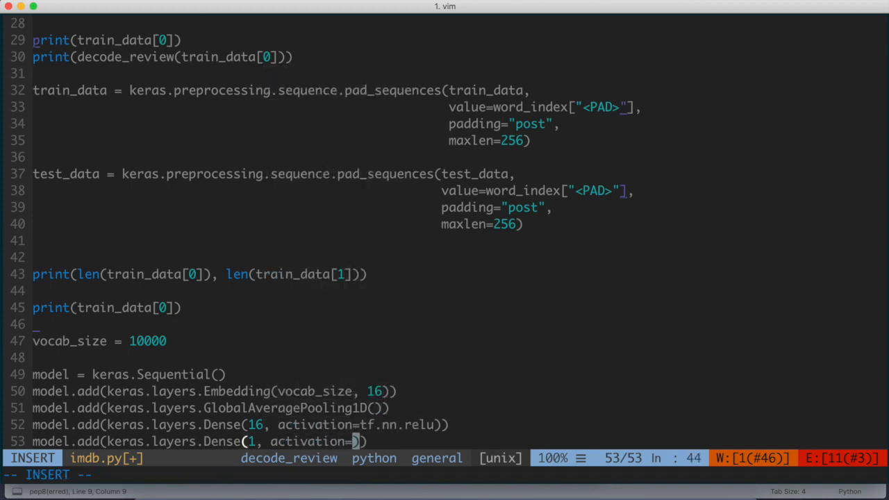
{"action": "type", "text": "tf.nn.sigmoid"}
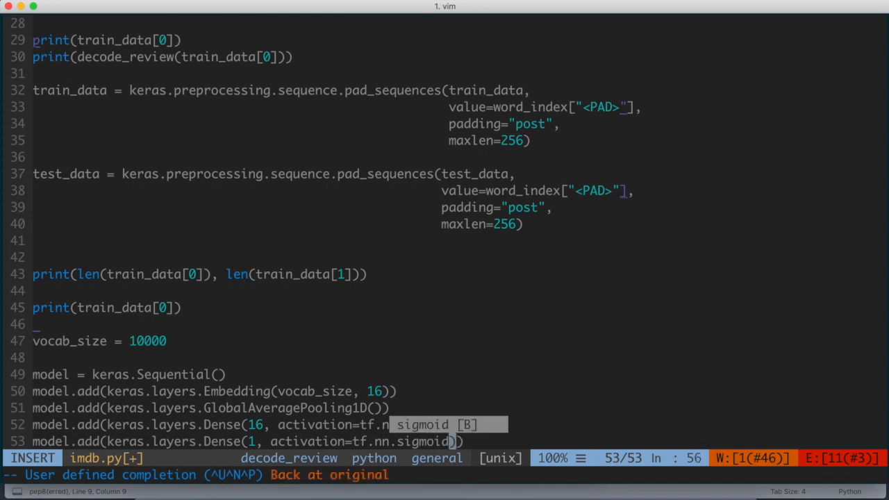
{"action": "key", "text": "Escape"}
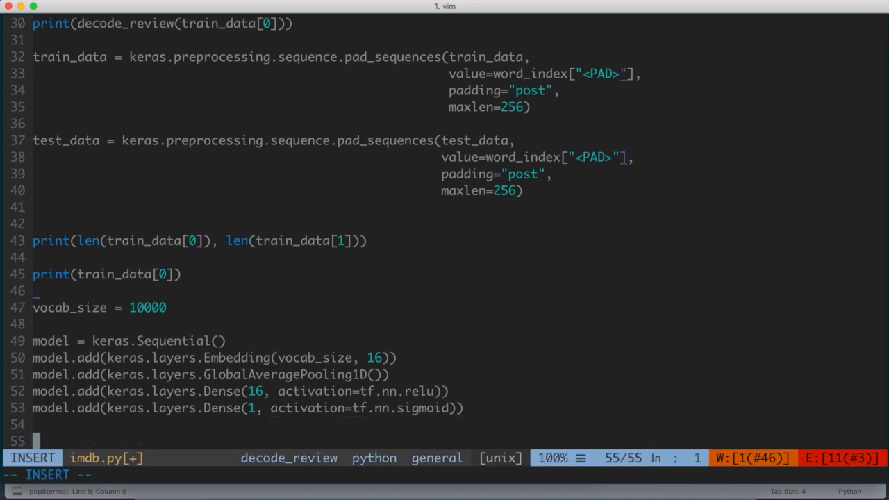
- Call model.summary() on line 55 after the model definition
{"action": "type", "text": "model.summary("}
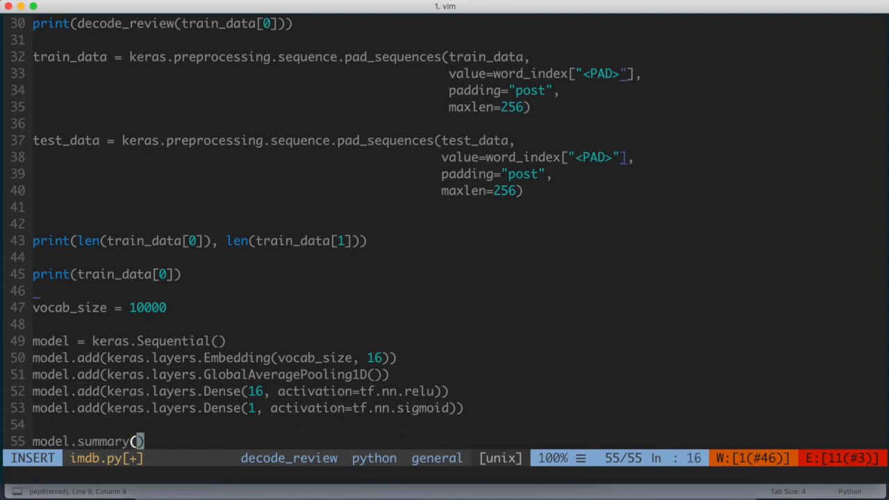
{"action": "key", "text": "Escape"}
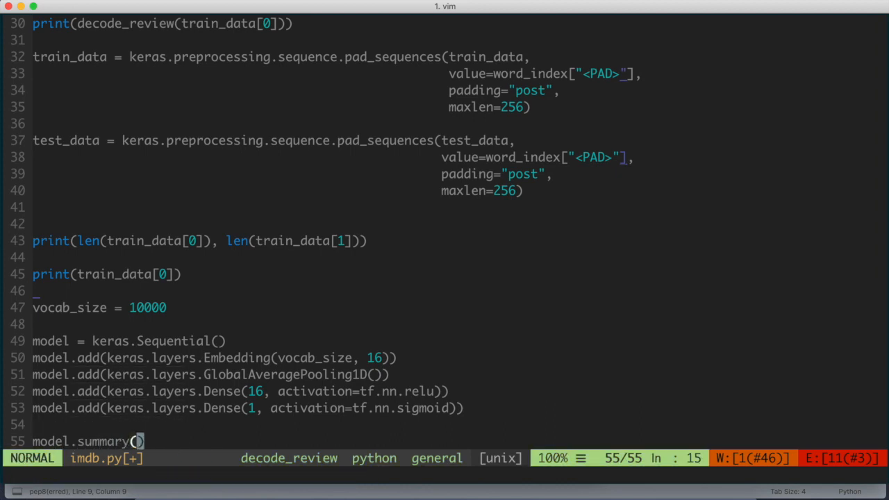
- Clear the terminal and run python imdb.py from Vim's command line
{"action": "type", "text": ":!clear"}
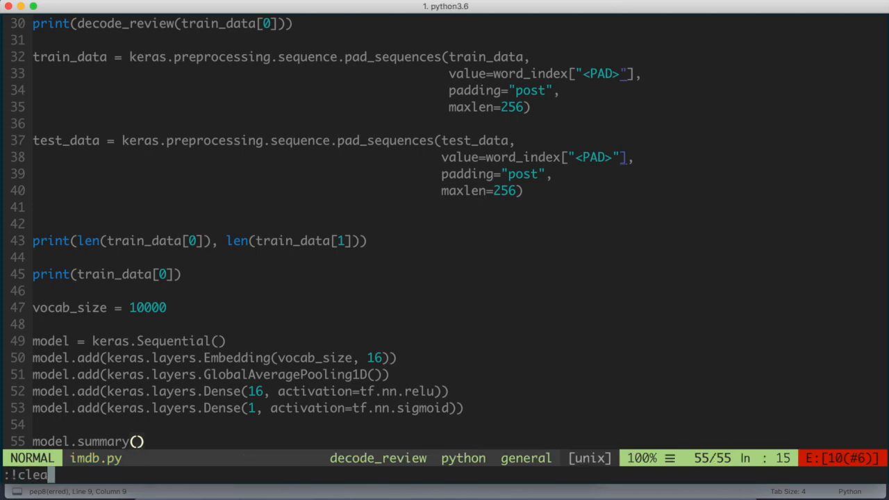
{"action": "type", "text": "python"}
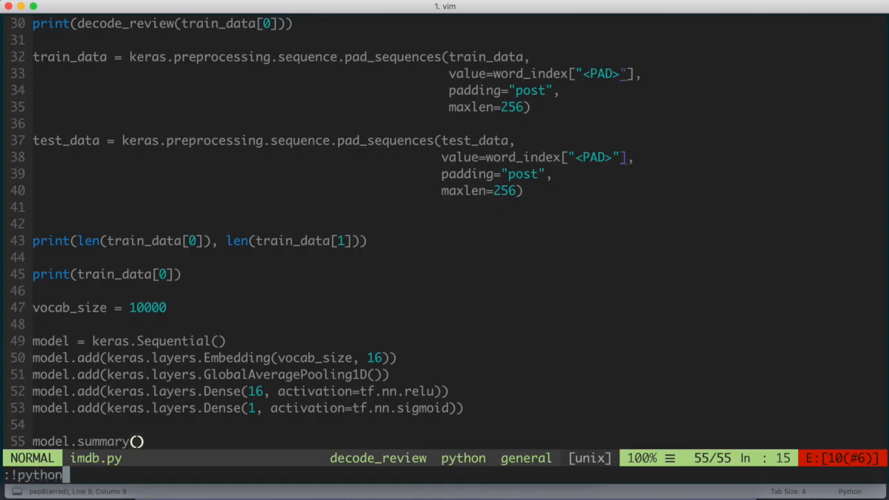
{"action": "key", "text": "Return"}
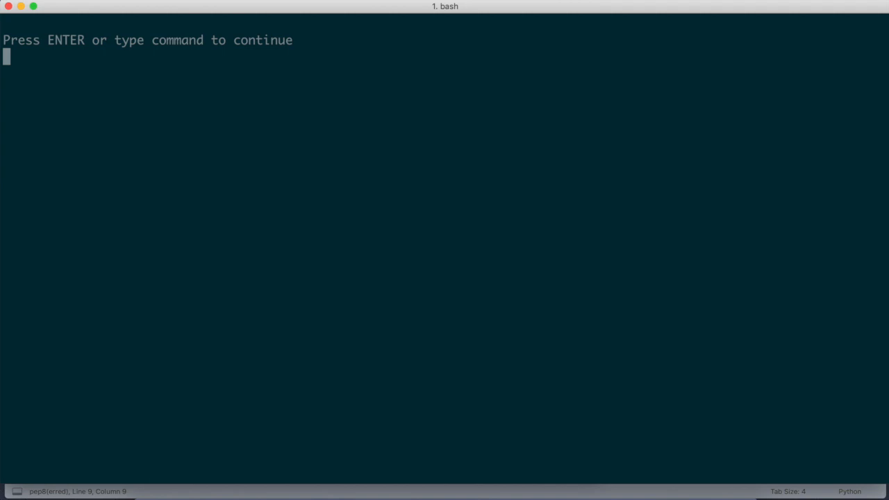
- View the printed four-layer model summary totalling 160,289 parameters, then return to the file
{"action": "key", "text": "Return"}
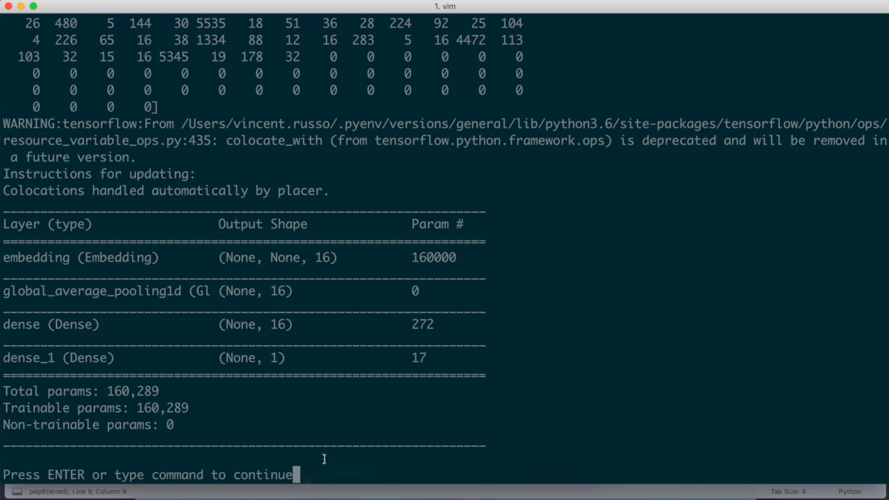
{"action": "mouse_move", "coordinate": [11, 170]}
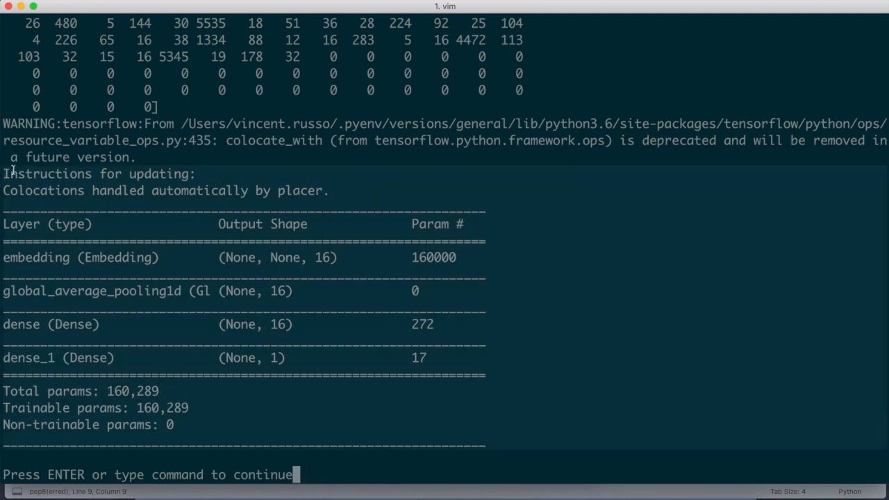
{"action": "mouse_move", "coordinate": [163, 269]}
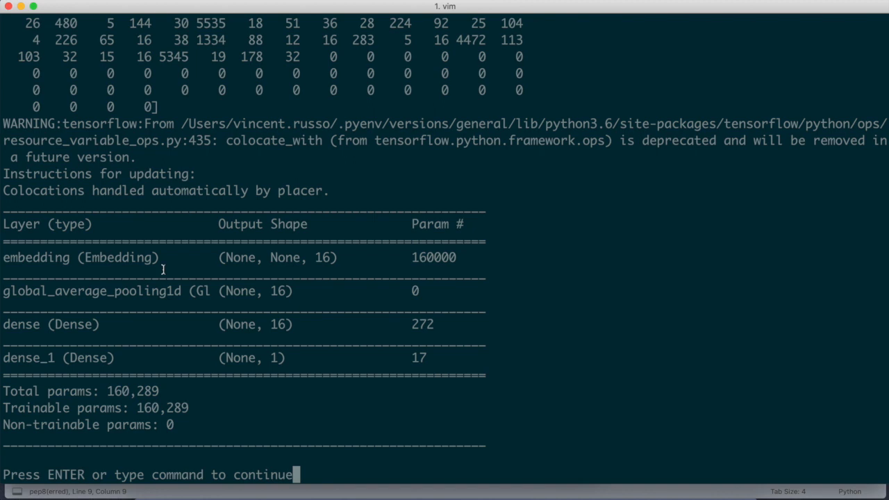
{"action": "mouse_move", "coordinate": [108, 269]}
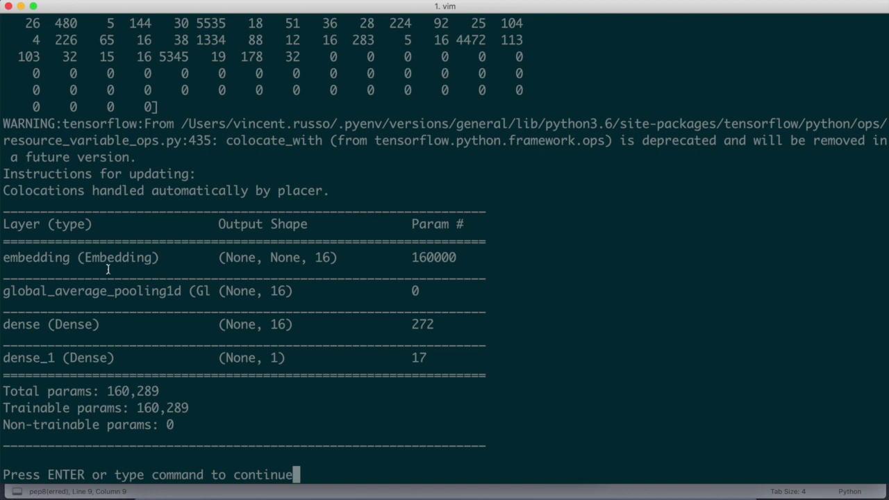
{"action": "mouse_move", "coordinate": [47, 290]}
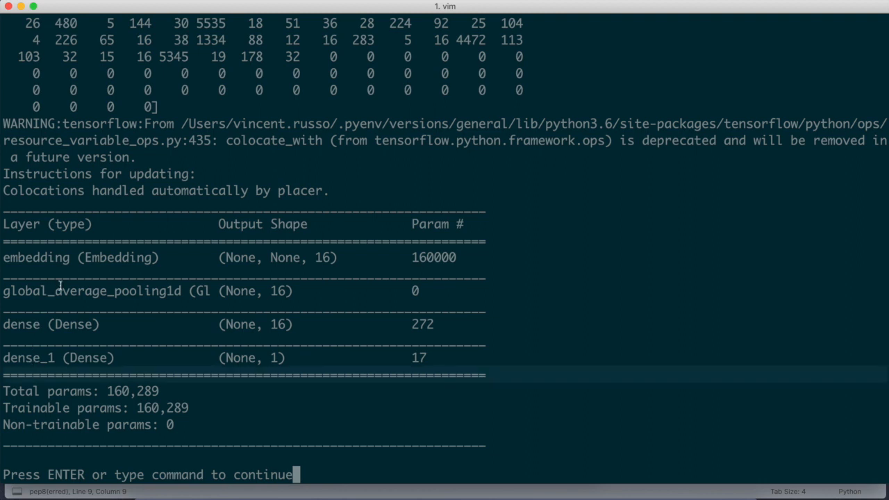
{"action": "mouse_move", "coordinate": [181, 323]}
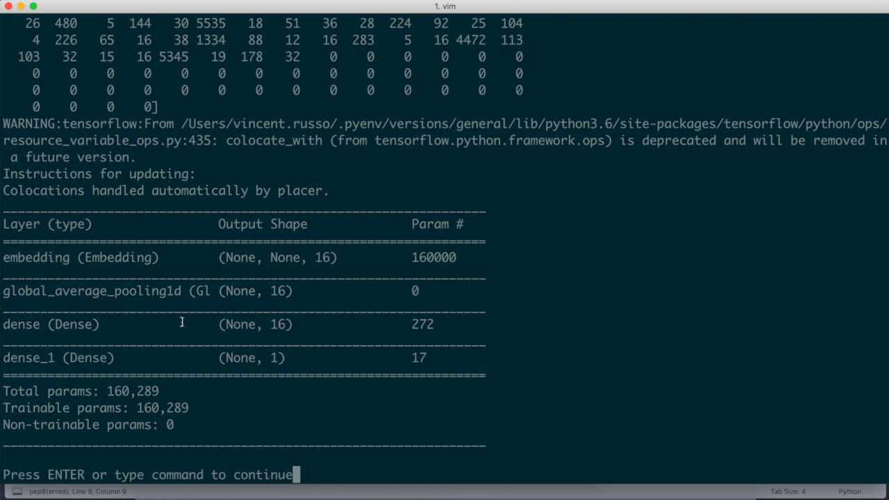
{"action": "mouse_move", "coordinate": [278, 344]}
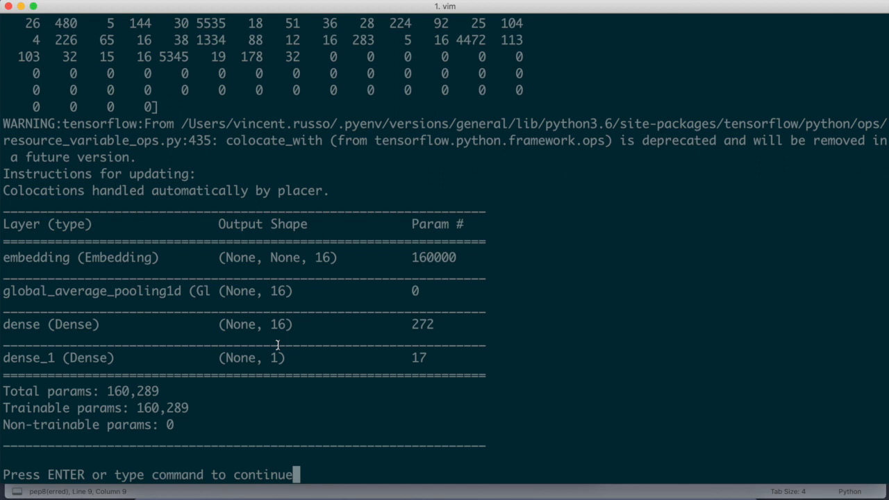
{"action": "mouse_move", "coordinate": [169, 380]}
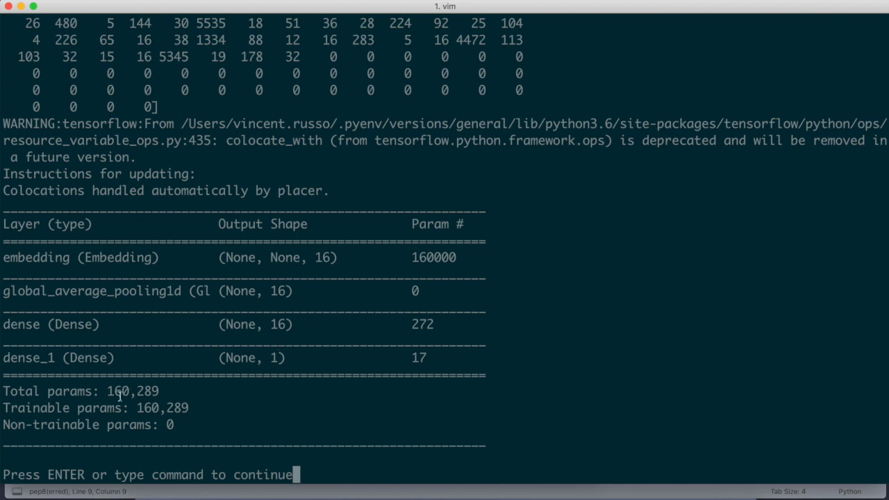
{"action": "mouse_move", "coordinate": [128, 433]}
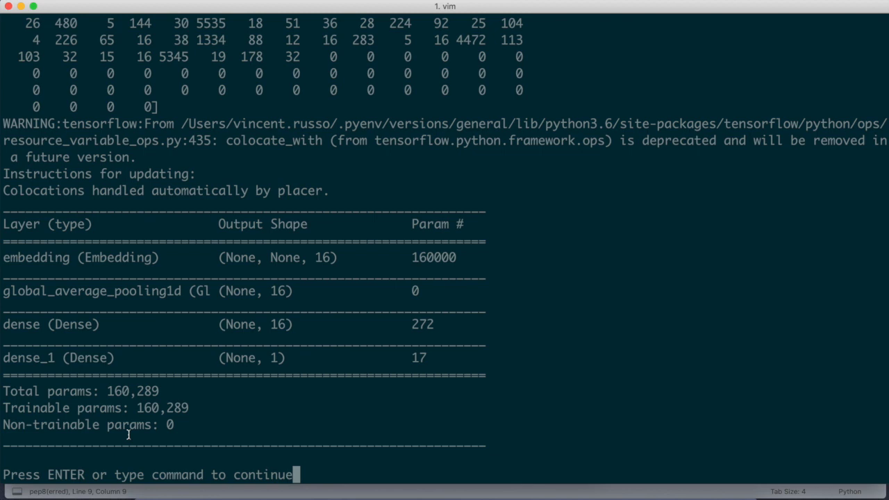
{"action": "key", "text": "Return"}
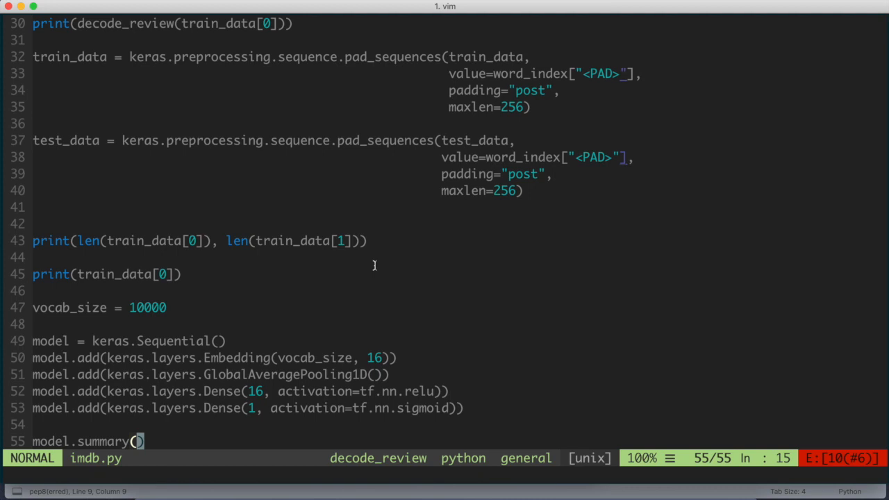
{"action": "mouse_move", "coordinate": [189, 390]}
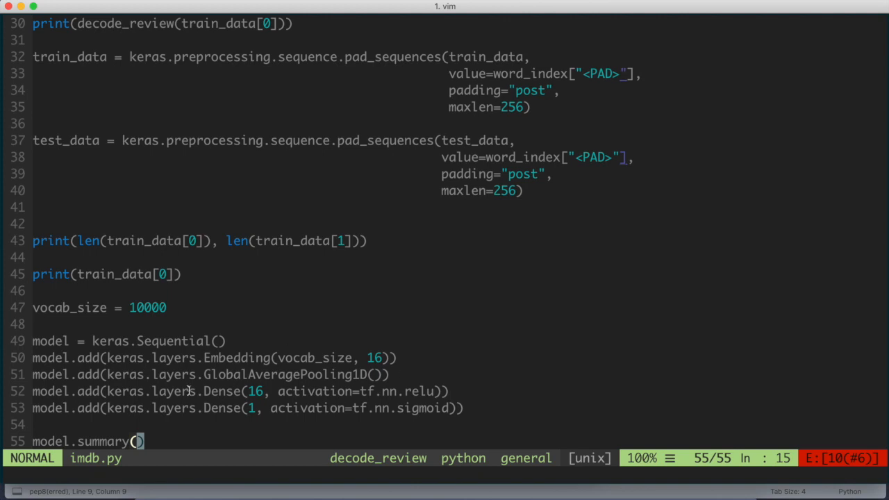
{"action": "mouse_move", "coordinate": [292, 295]}
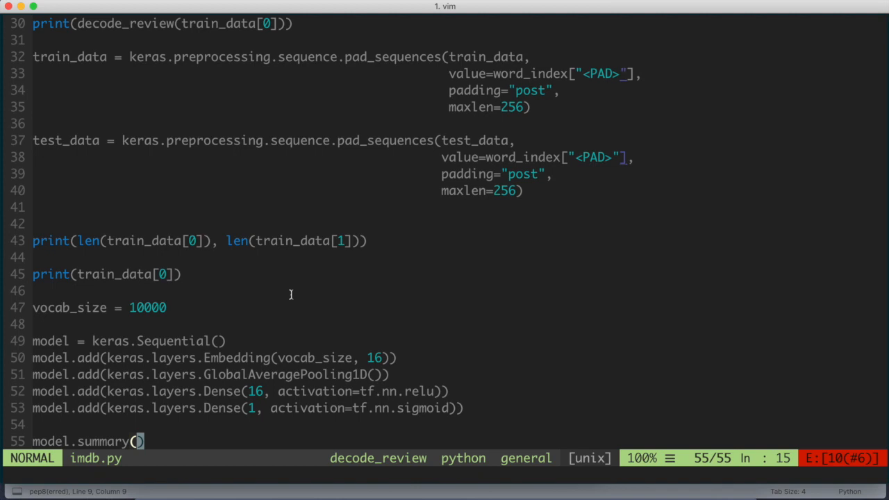
{"action": "mouse_move", "coordinate": [351, 347]}
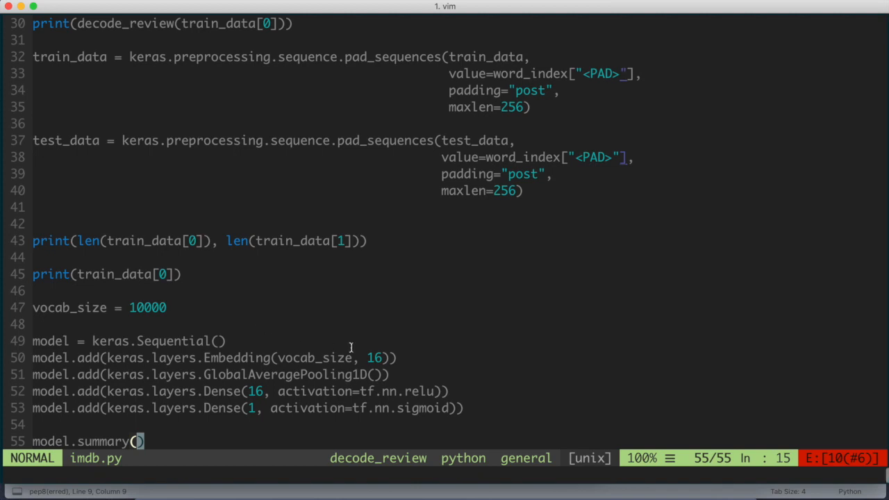
{"action": "mouse_move", "coordinate": [351, 347]}
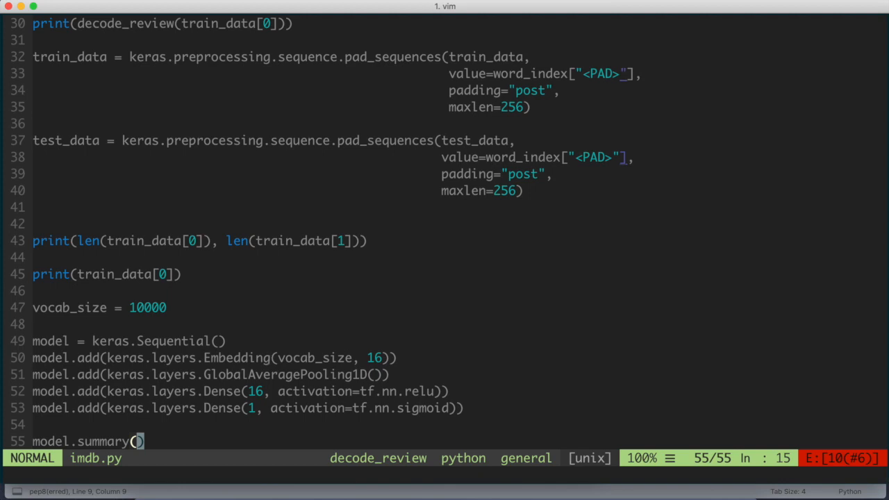